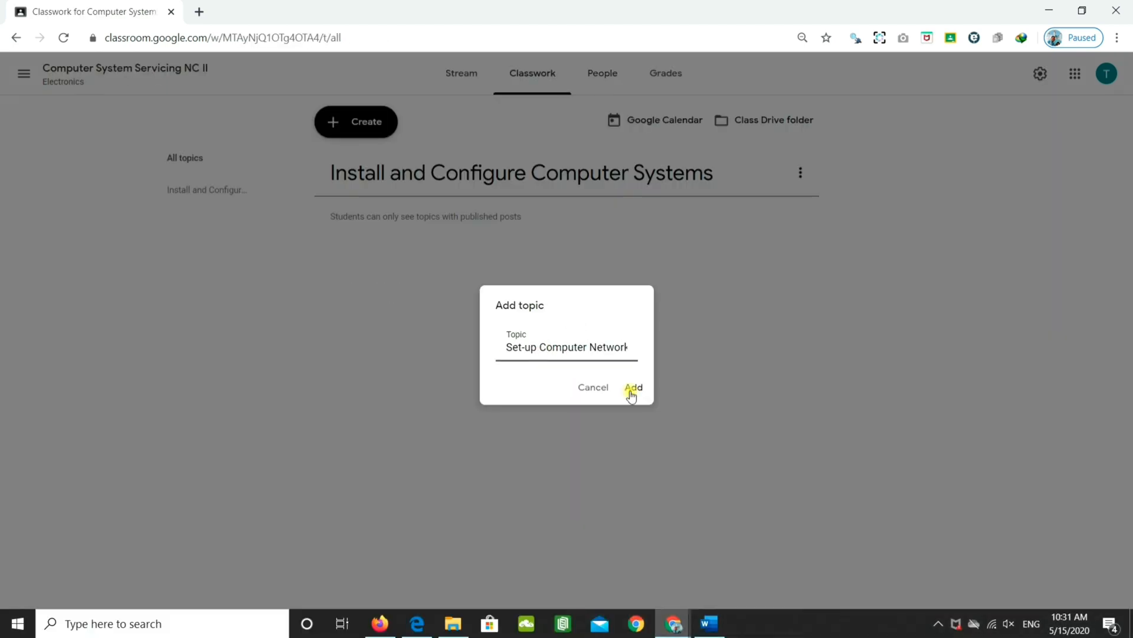
Step: Add the topic 'Set-up Computer Networks' to the Classwork page
{"action": "left_click", "coordinate": [633, 387]}
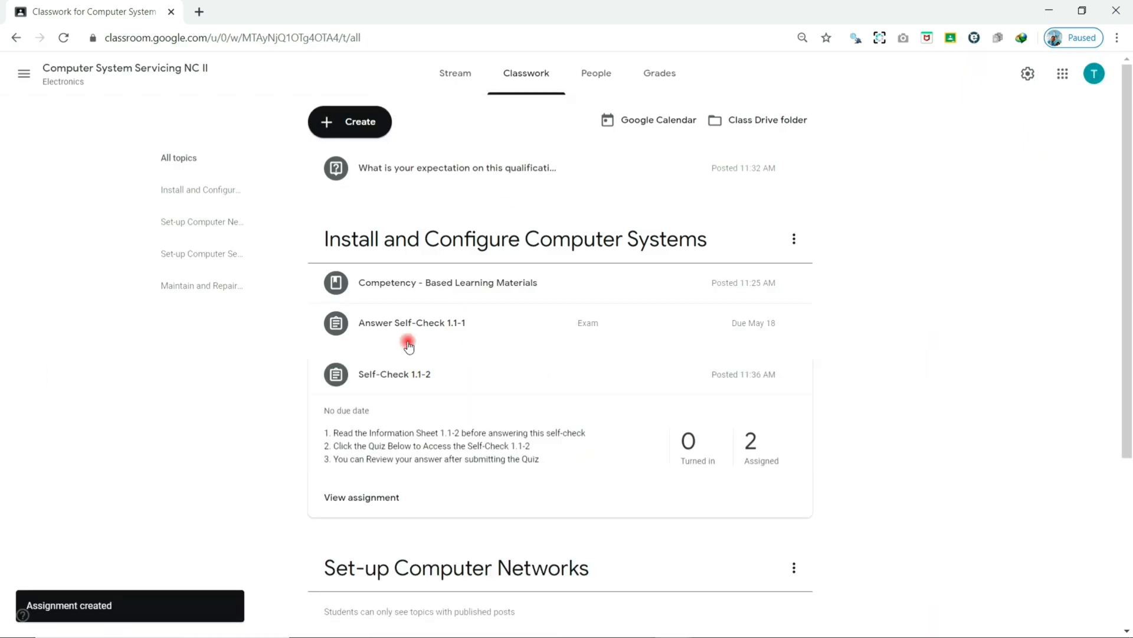